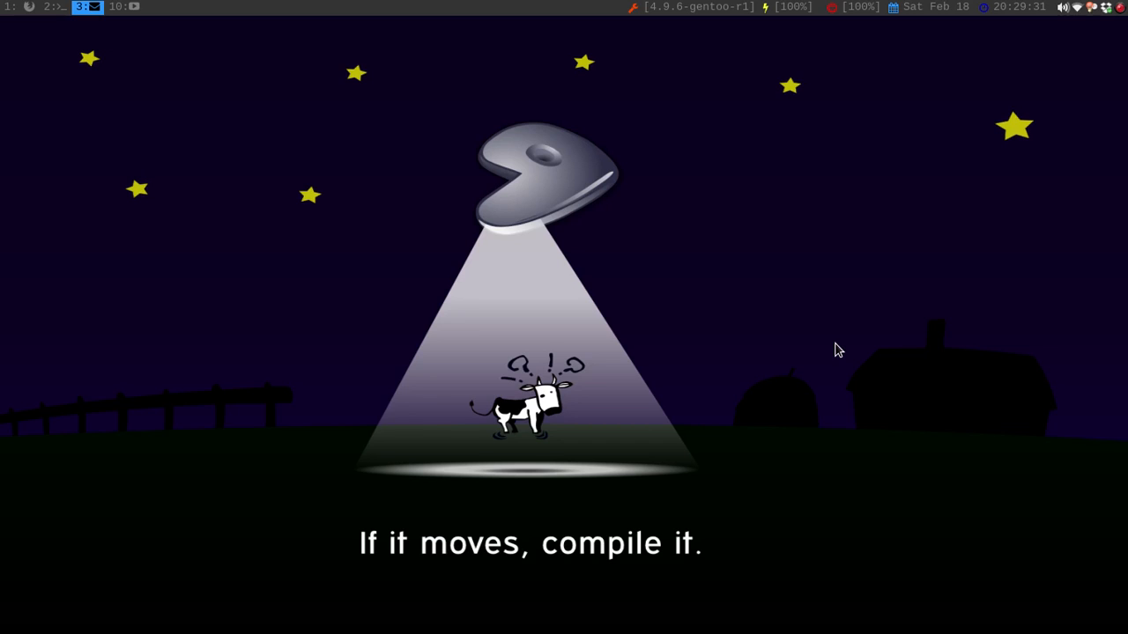
{"action": "mouse_move", "coordinate": [1073, 169]}
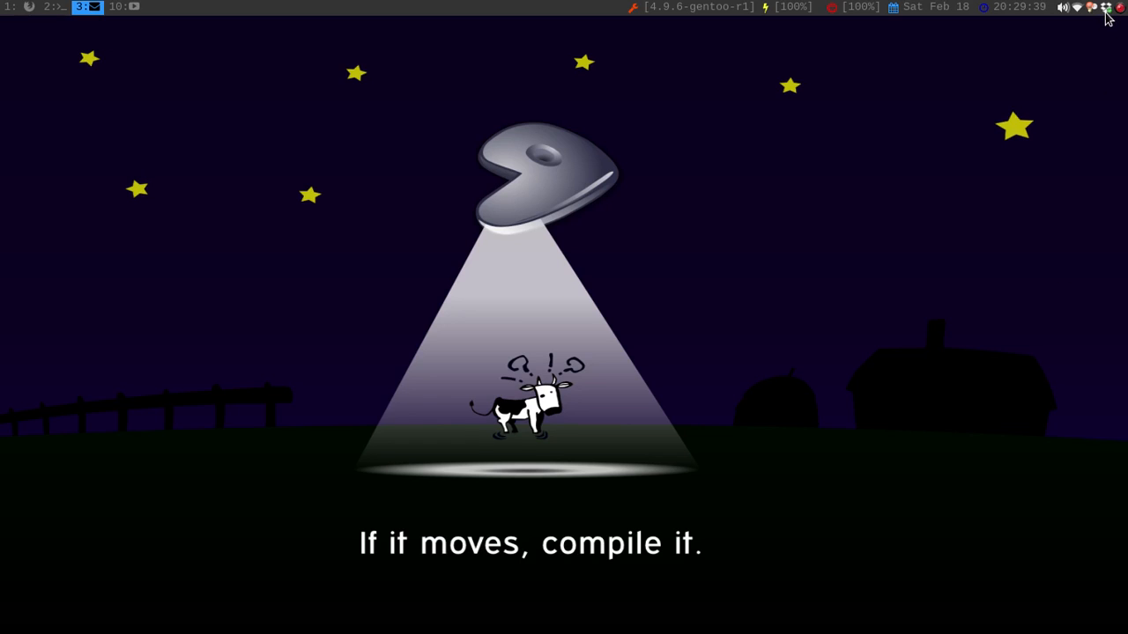
{"action": "mouse_move", "coordinate": [740, 226]}
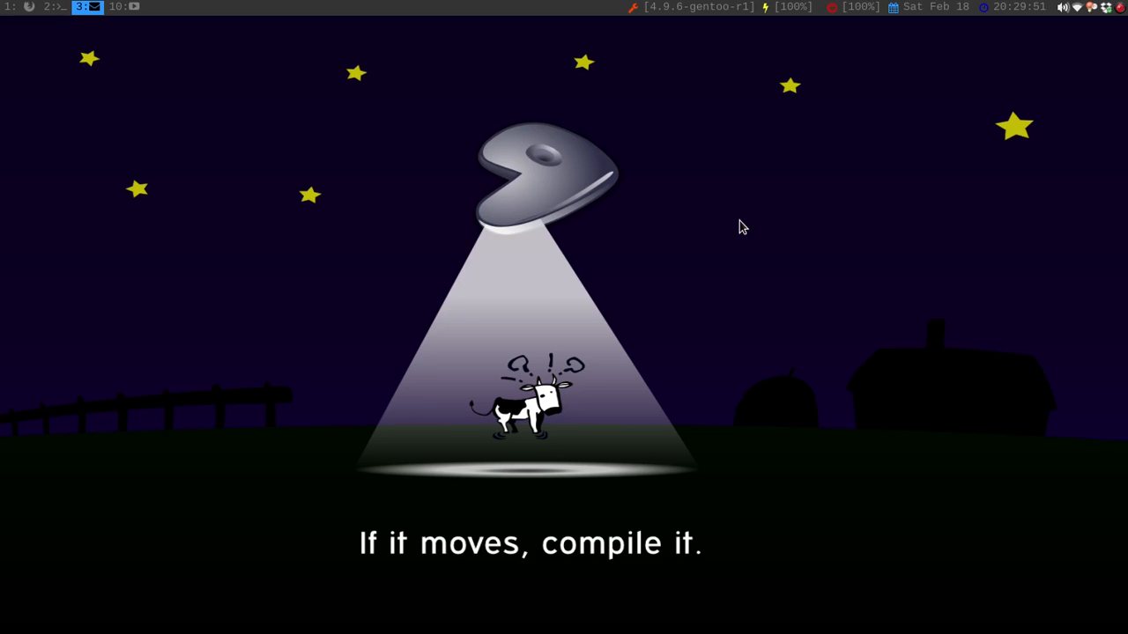
{"action": "mouse_move", "coordinate": [750, 219]}
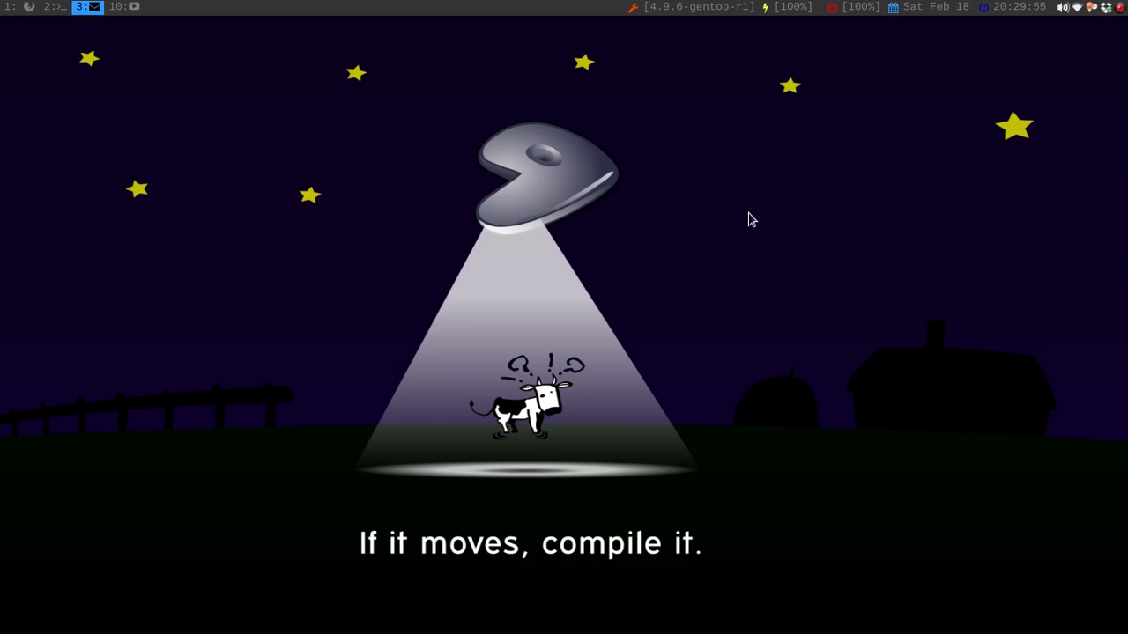
{"action": "mouse_move", "coordinate": [1043, 96]}
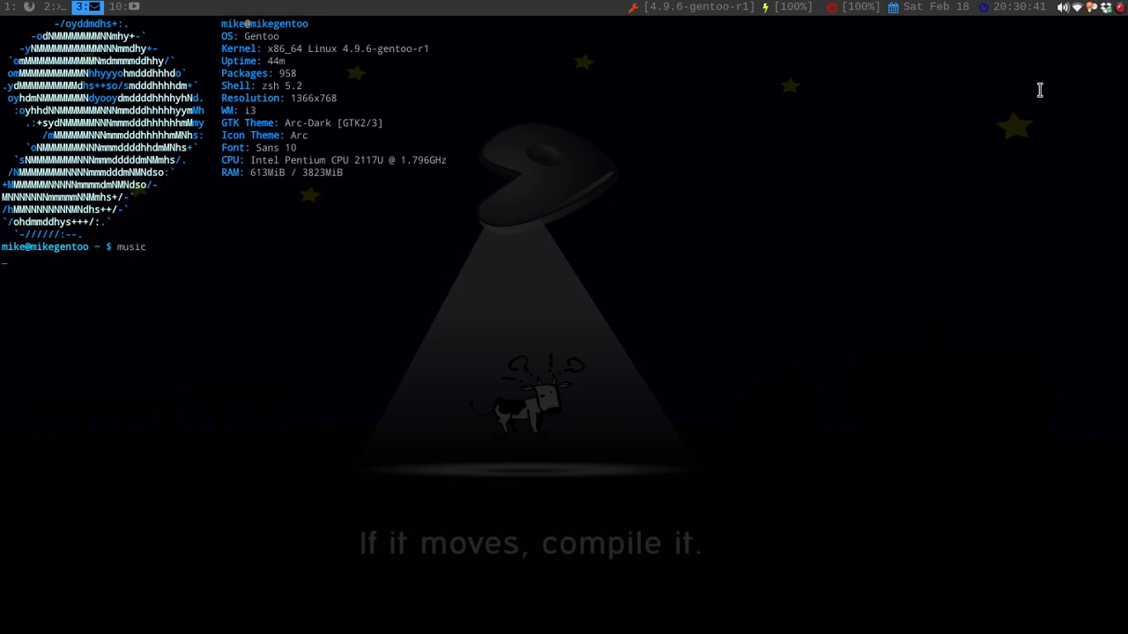
- Run the music alias to launch ncmpcpp with its 550-item playlist
{"action": "key", "text": "Return"}
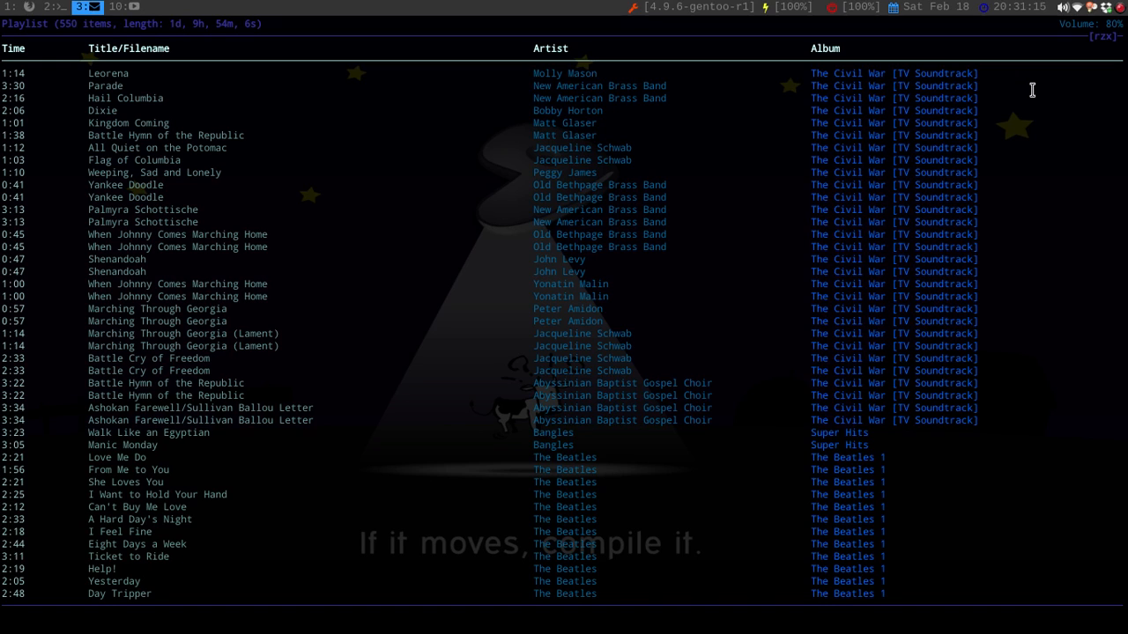
{"action": "mouse_move", "coordinate": [598, 214]}
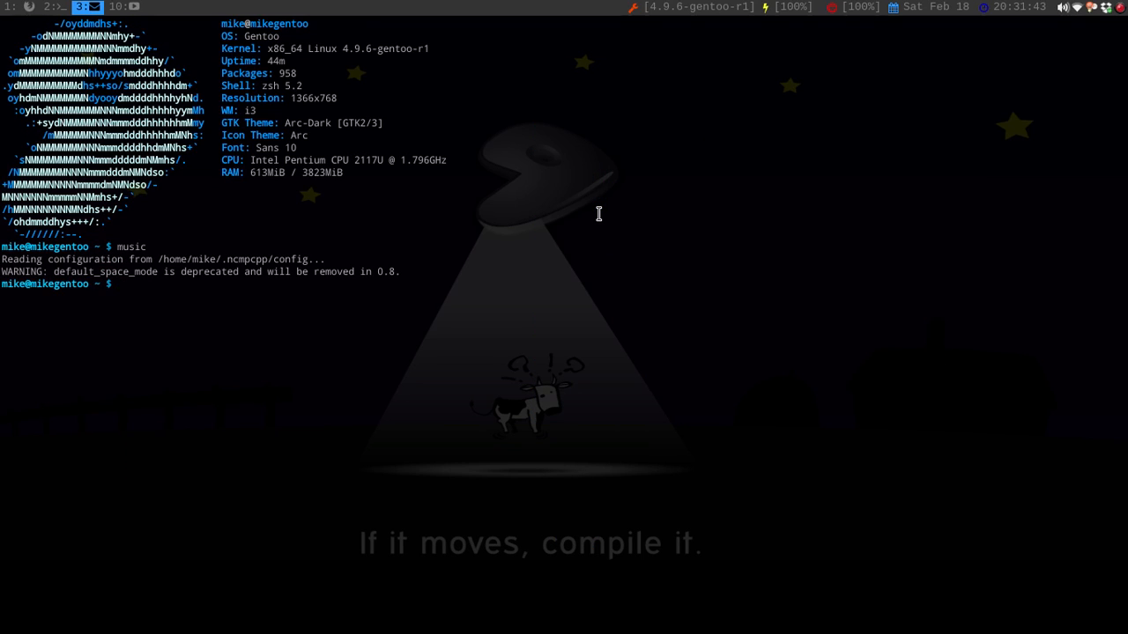
- Enter 'thunar' in the terminal to open the file manager on the home folder
{"action": "type", "text": "thu"}
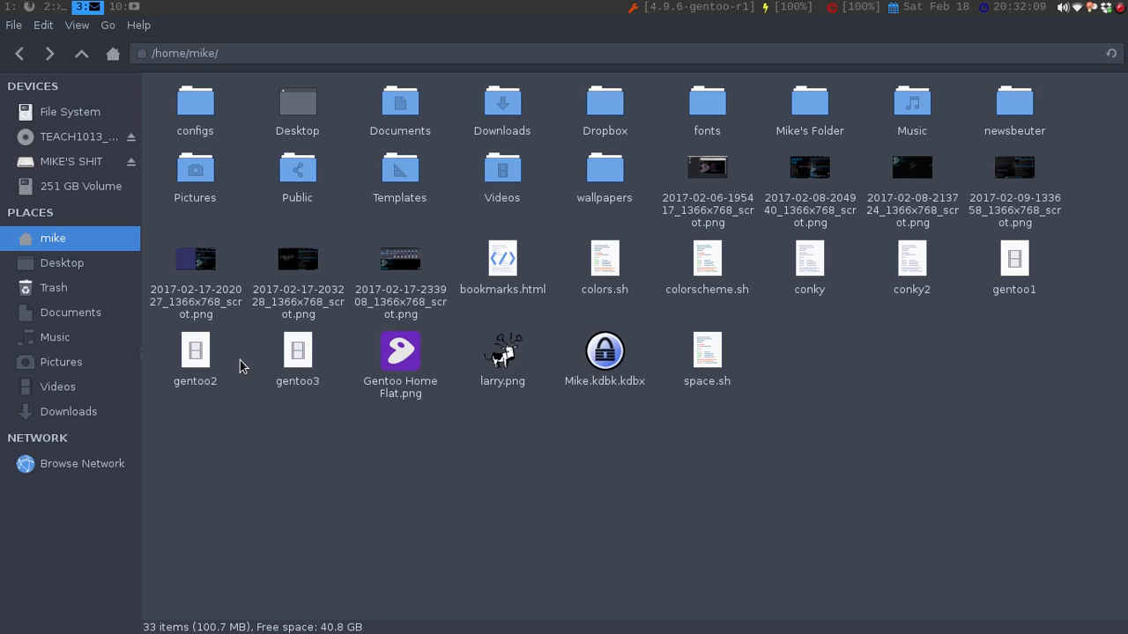
{"action": "mouse_move", "coordinate": [4, 185]}
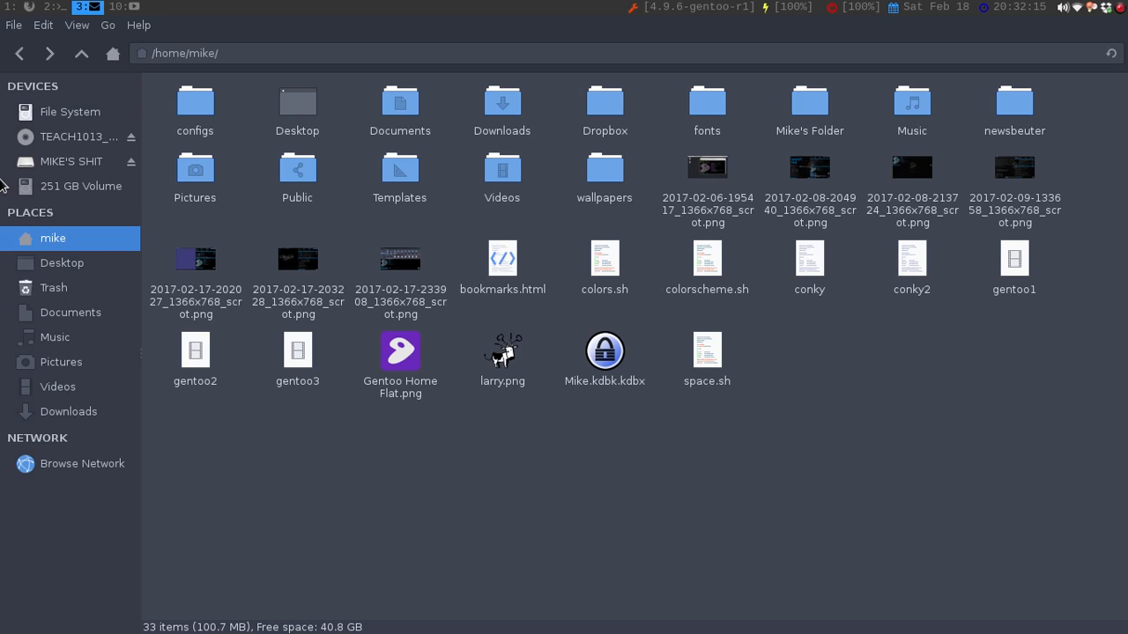
{"action": "mouse_move", "coordinate": [75, 162]}
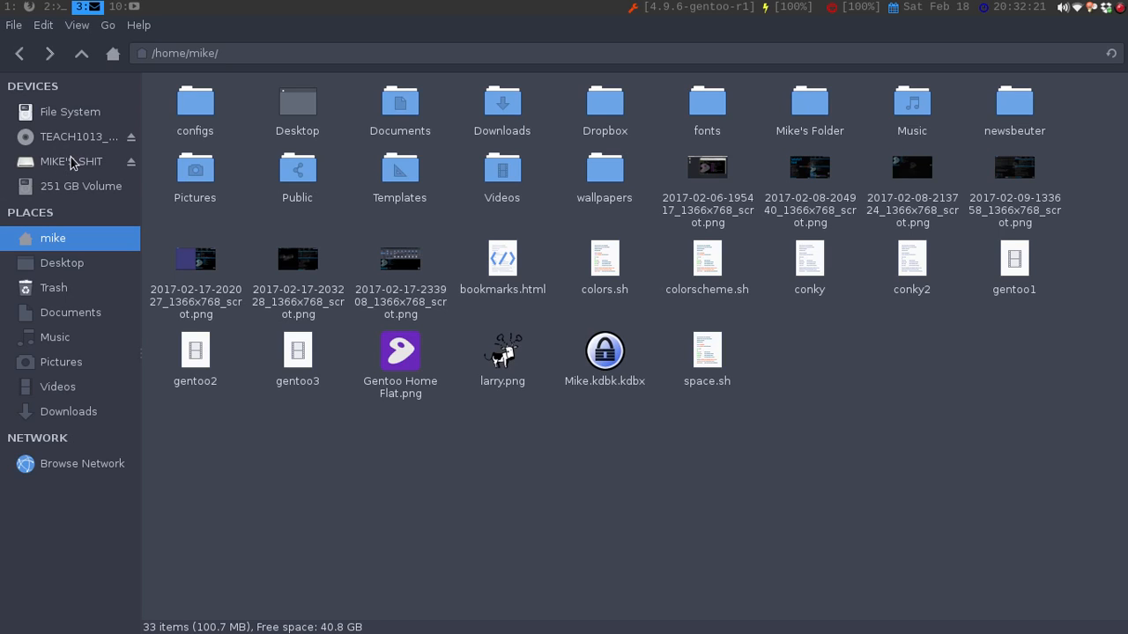
{"action": "mouse_move", "coordinate": [71, 161]}
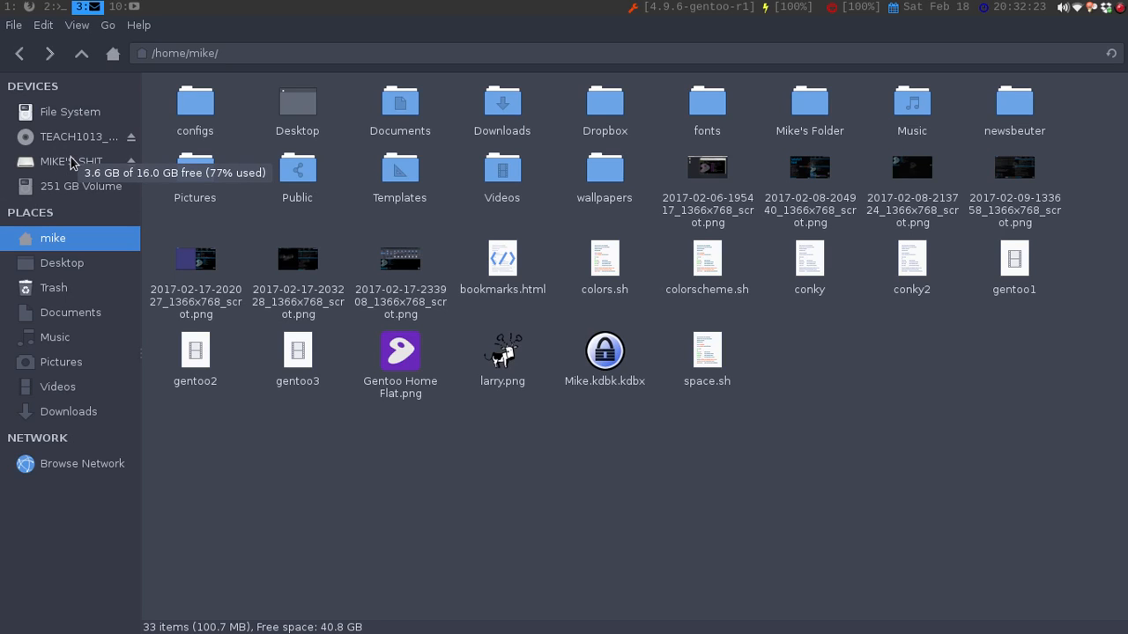
- Open the 16 GB USB drive from the Devices sidebar
{"action": "left_click", "coordinate": [71, 162]}
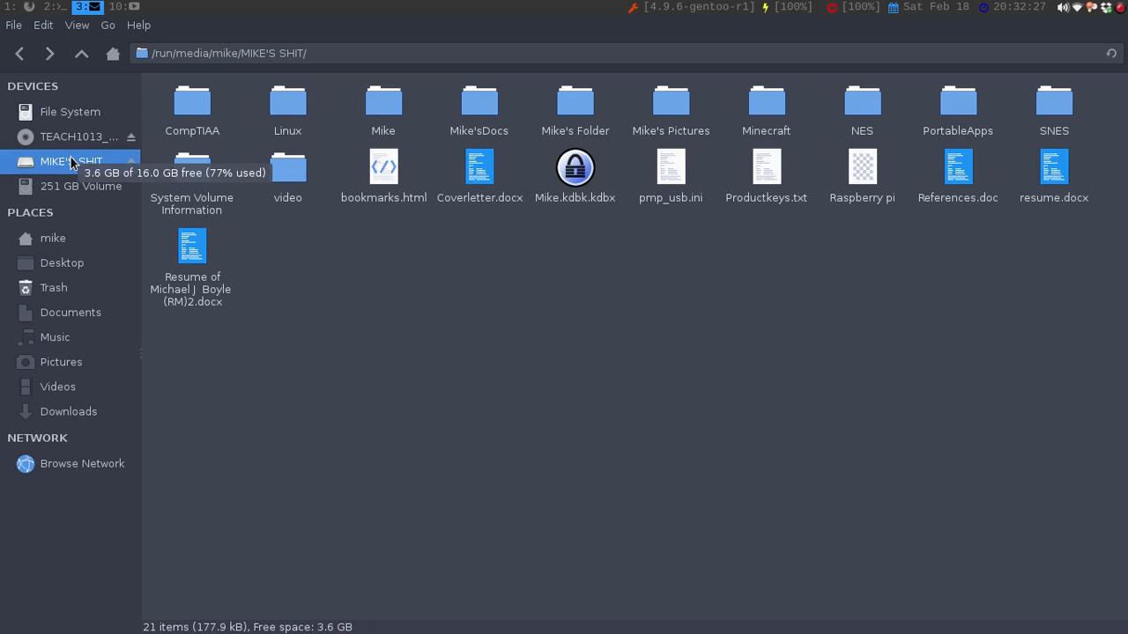
{"action": "mouse_move", "coordinate": [75, 233]}
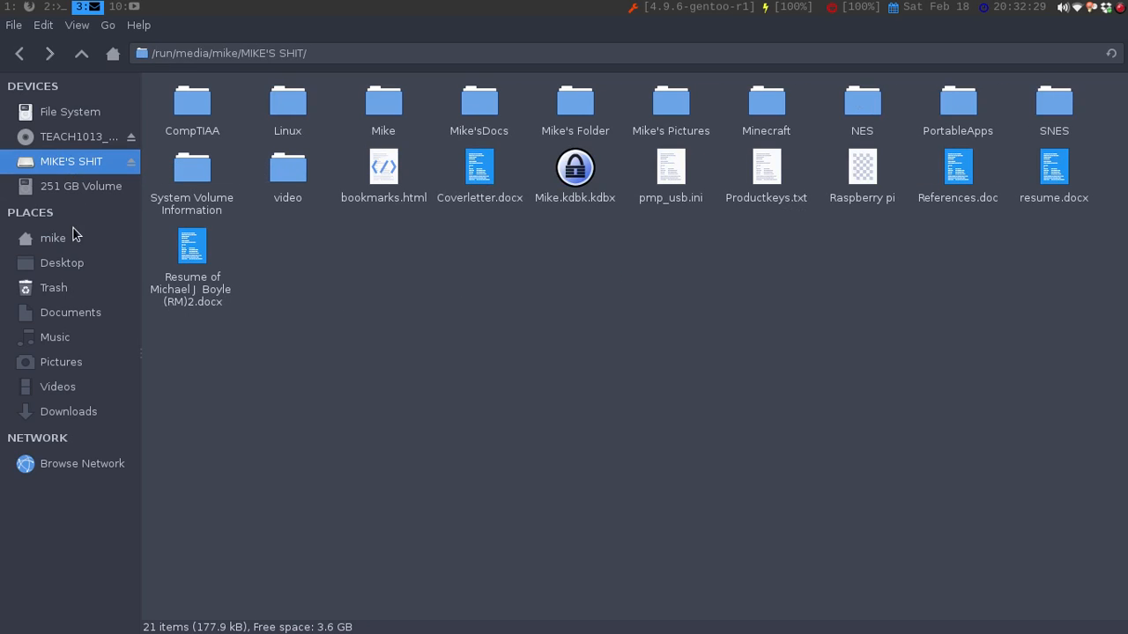
{"action": "mouse_move", "coordinate": [53, 238]}
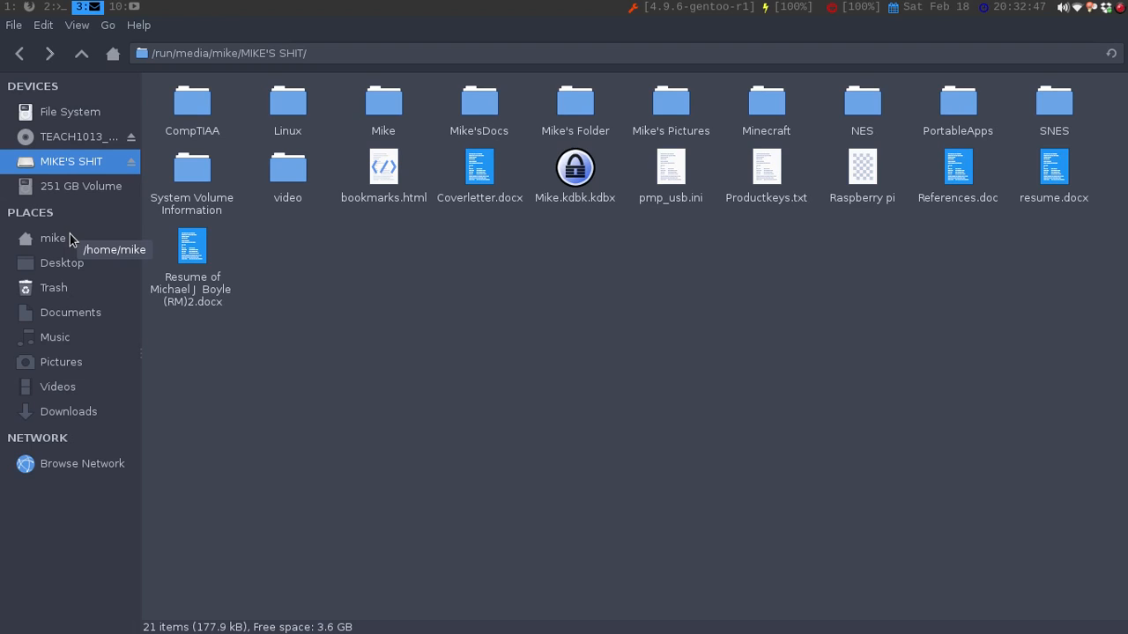
{"action": "mouse_move", "coordinate": [62, 172]}
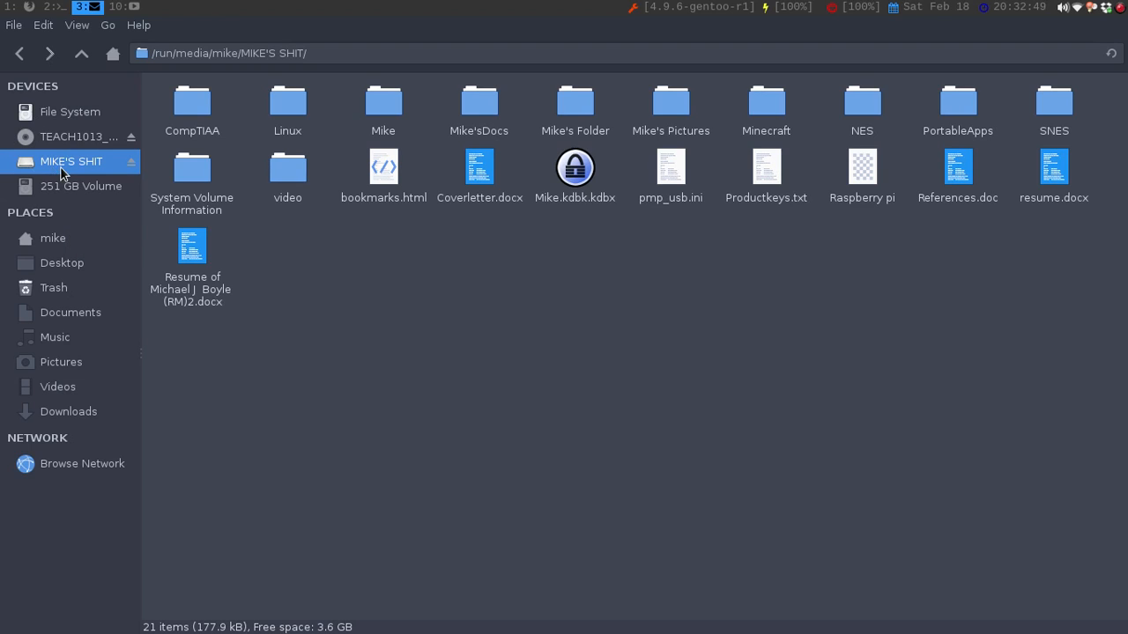
{"action": "mouse_move", "coordinate": [63, 168]}
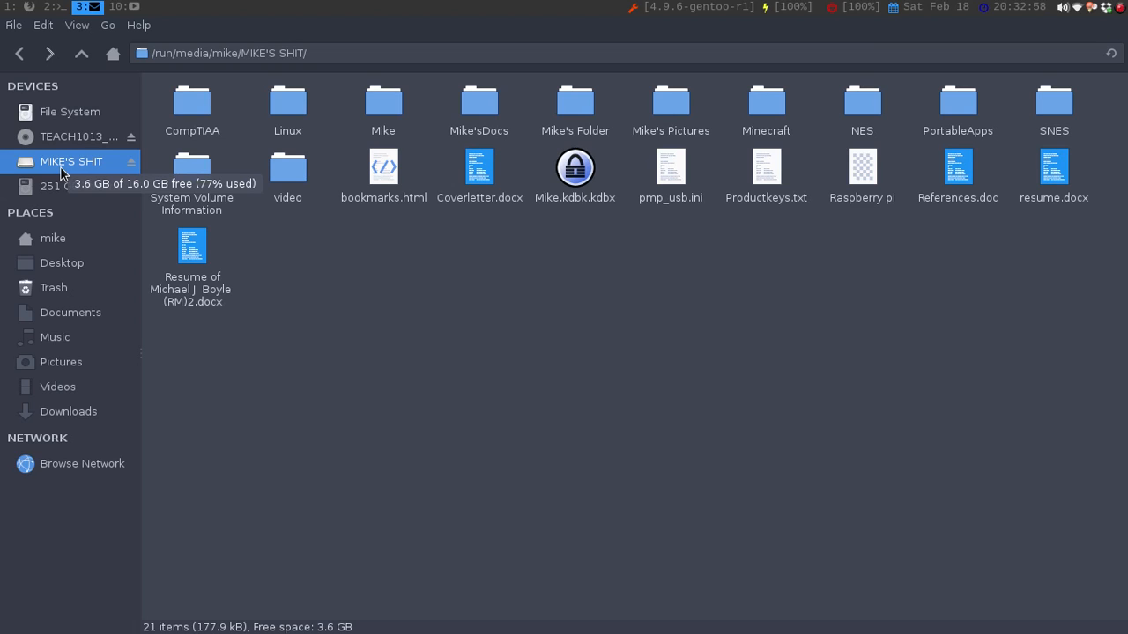
{"action": "mouse_move", "coordinate": [44, 137]}
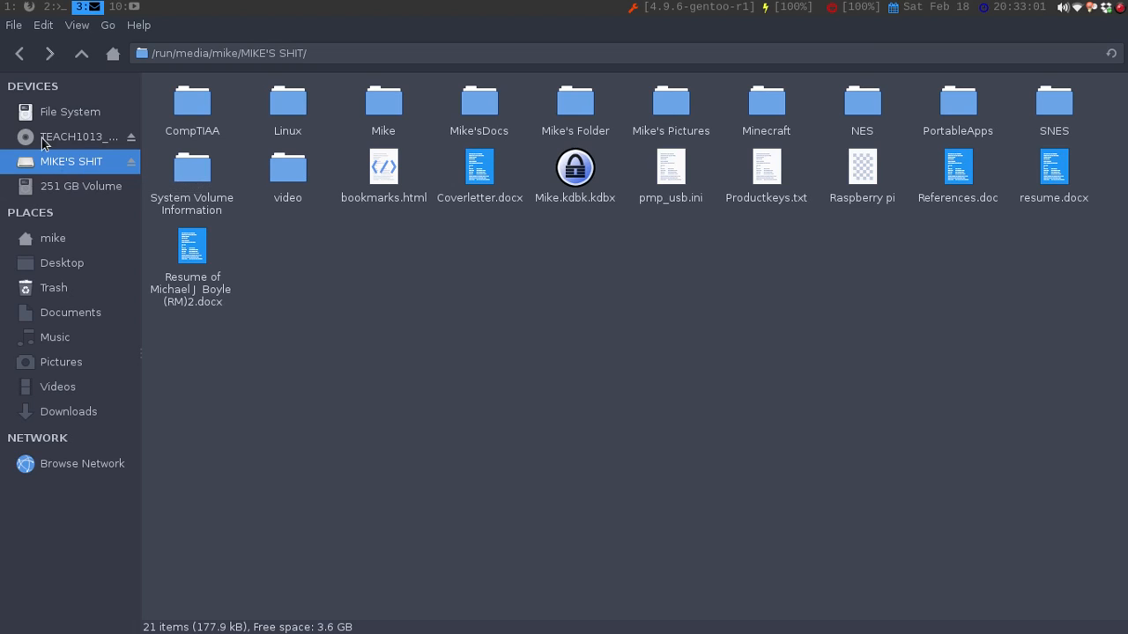
- Return to the 'mike' home folder from the Places sidebar
{"action": "left_click", "coordinate": [52, 238]}
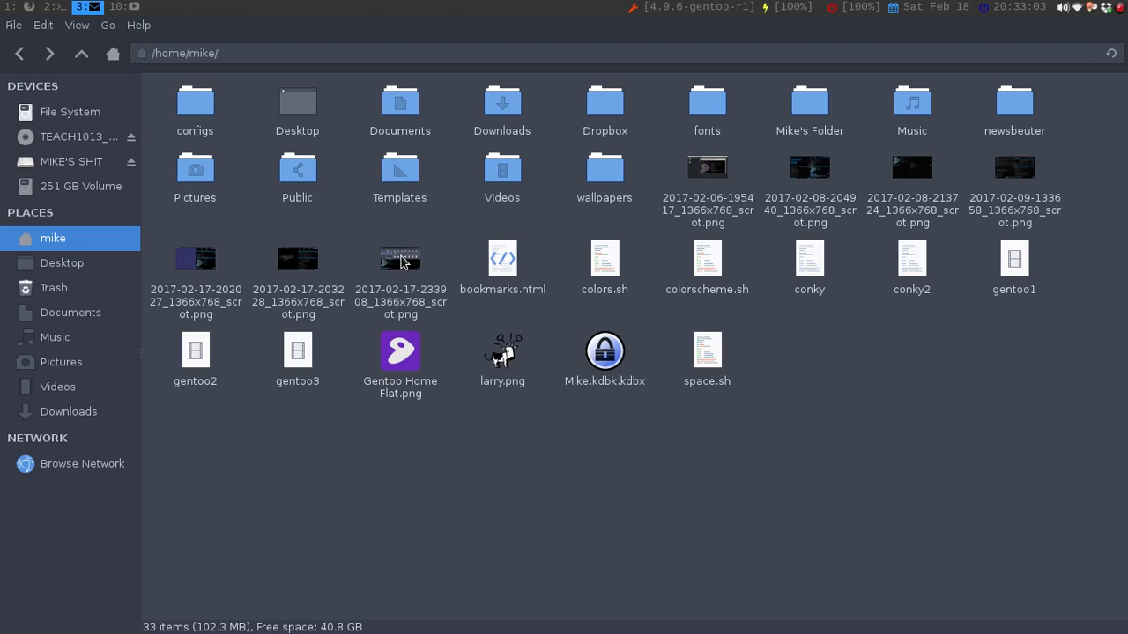
- View the 'Failed to mount' error screenshot in Shotwell, then return to the file manager
{"action": "left_click", "coordinate": [400, 260]}
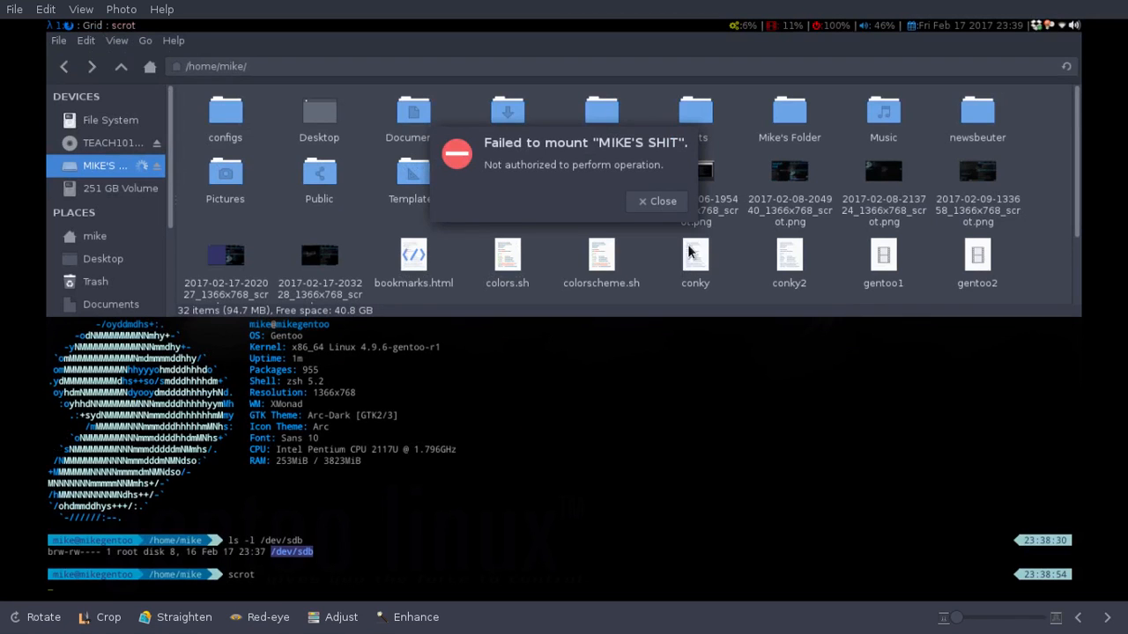
{"action": "mouse_move", "coordinate": [529, 198]}
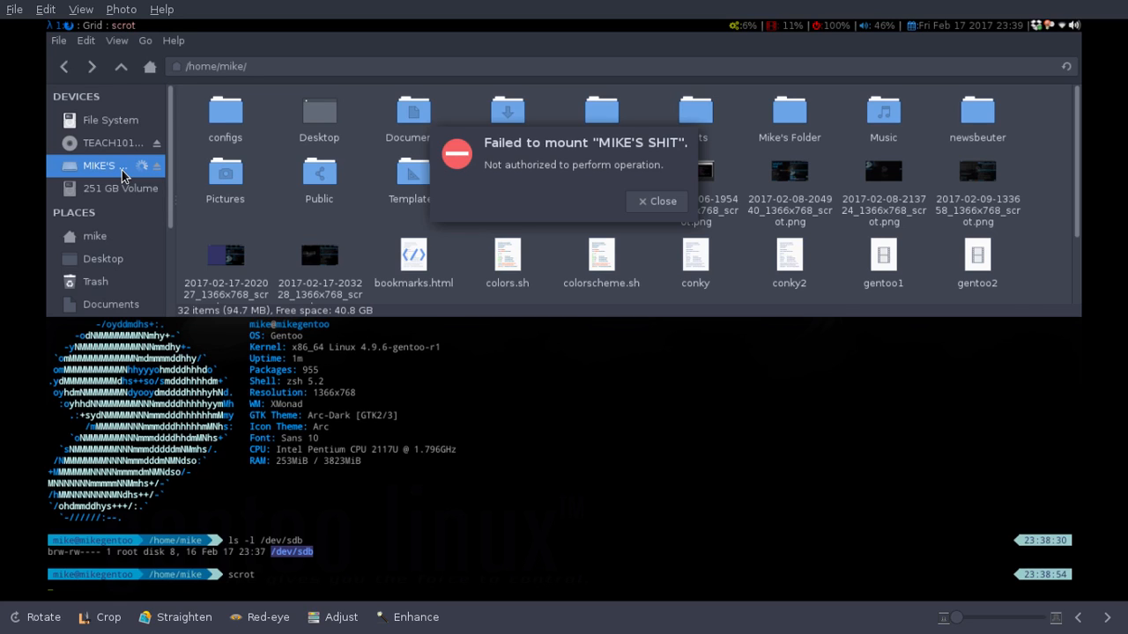
{"action": "left_click", "coordinate": [656, 201]}
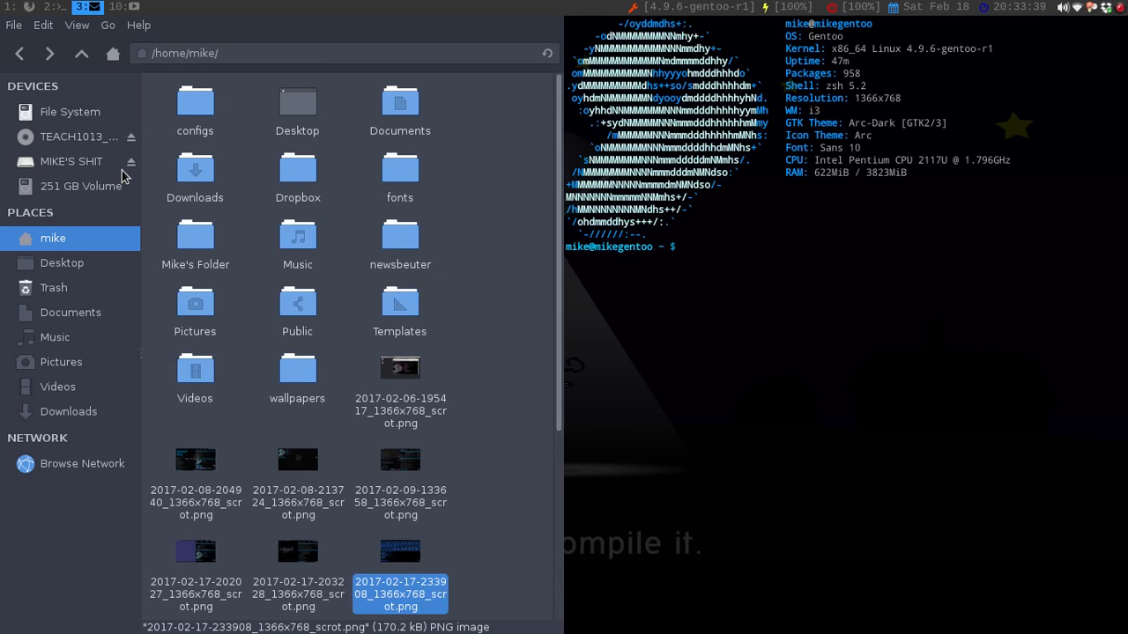
- Enter the 'restart' command at the terminal prompt
{"action": "type", "text": "restart"}
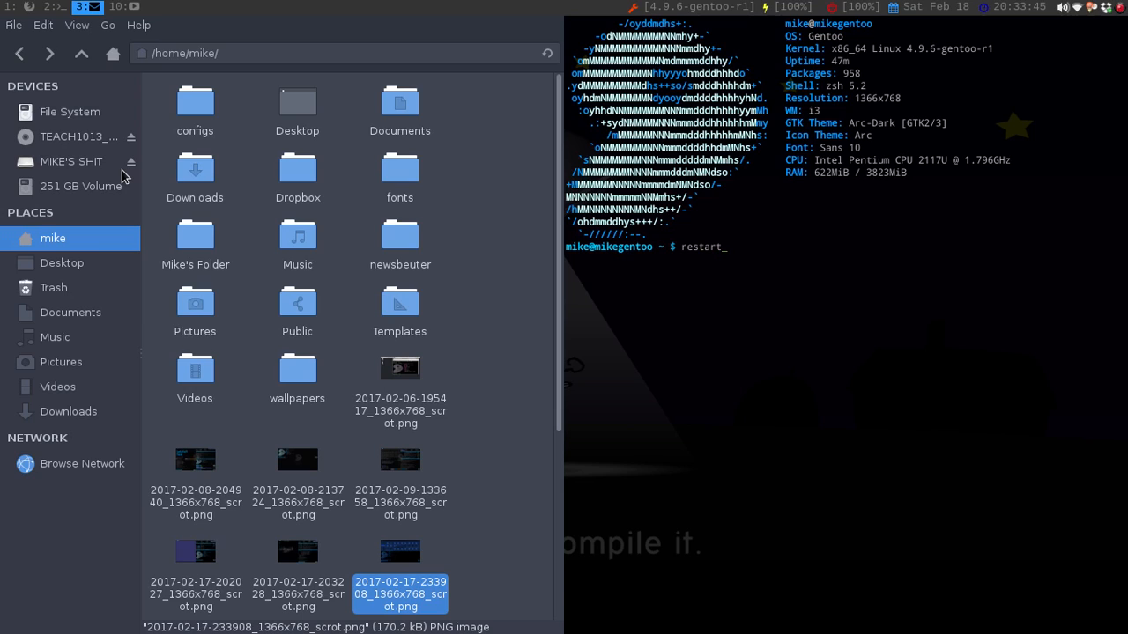
{"action": "key", "text": "BackSpace"}
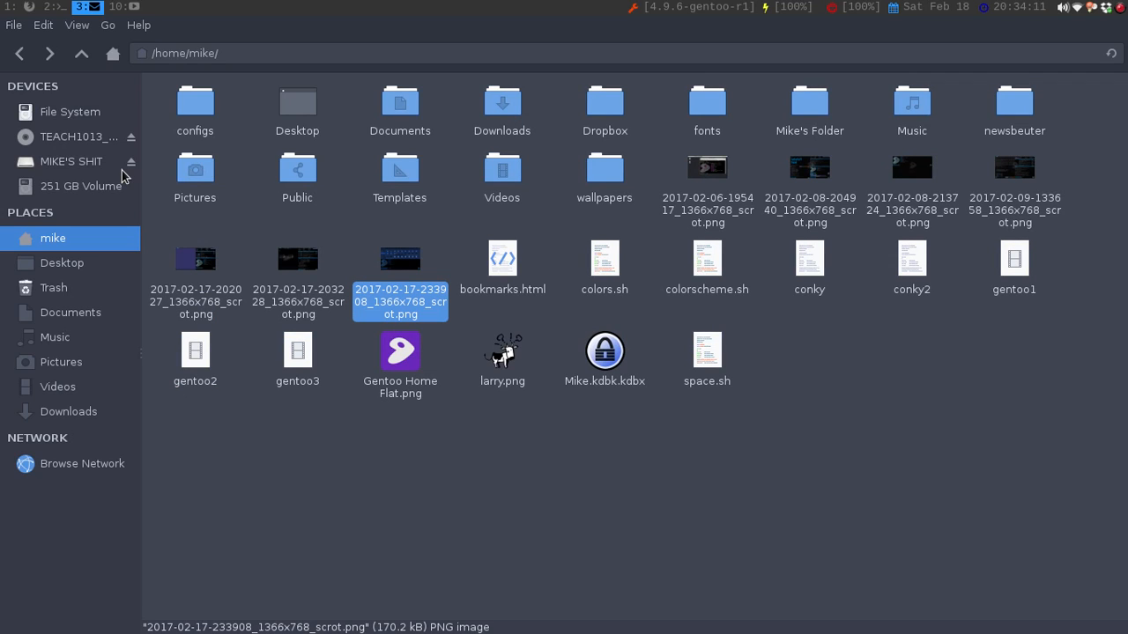
{"action": "mouse_move", "coordinate": [326, 85]}
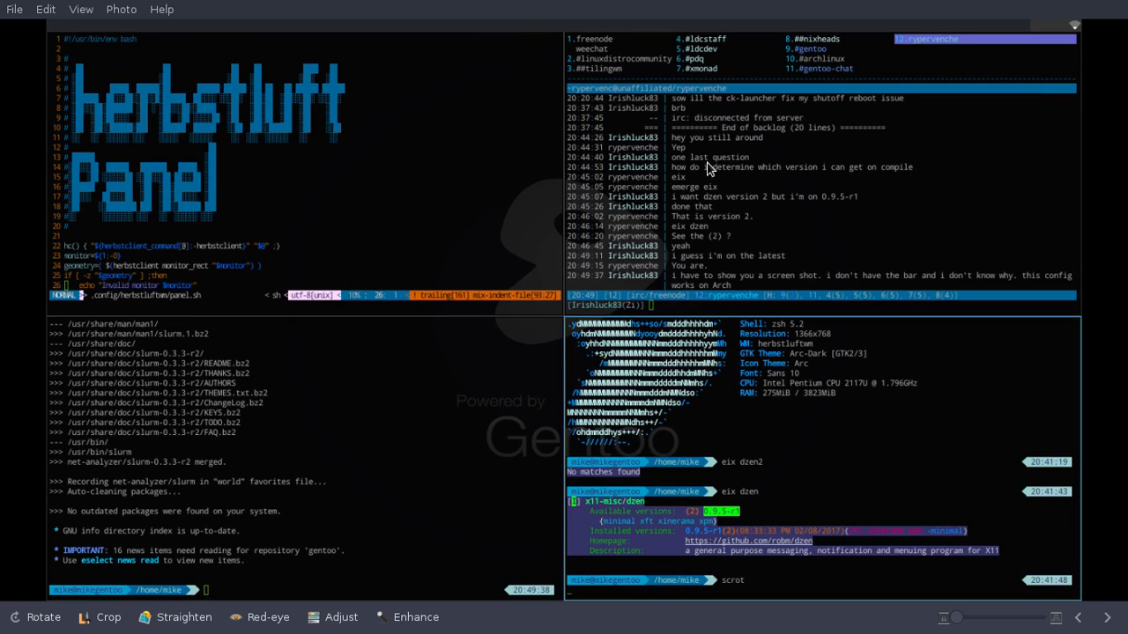
{"action": "mouse_move", "coordinate": [308, 7]}
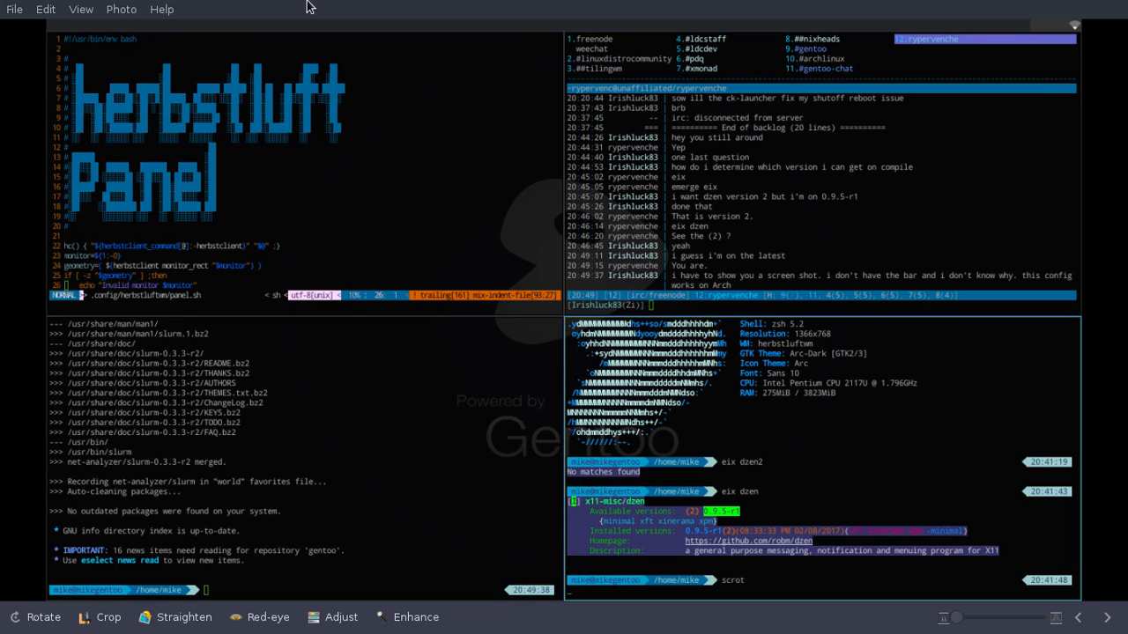
{"action": "mouse_move", "coordinate": [591, 338]}
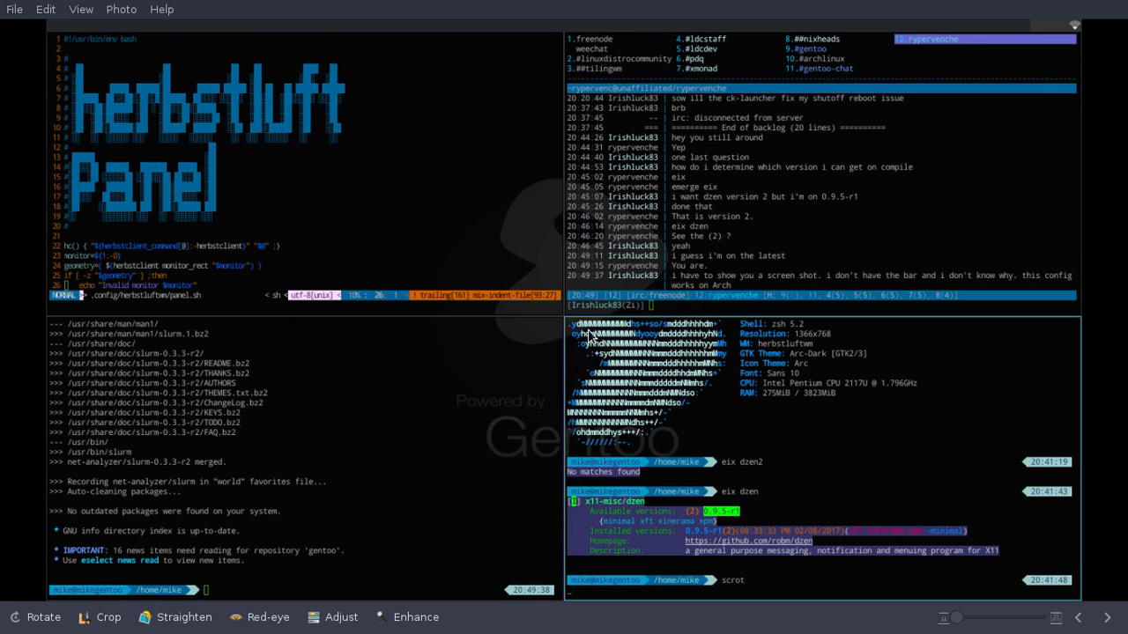
{"action": "mouse_move", "coordinate": [709, 526]}
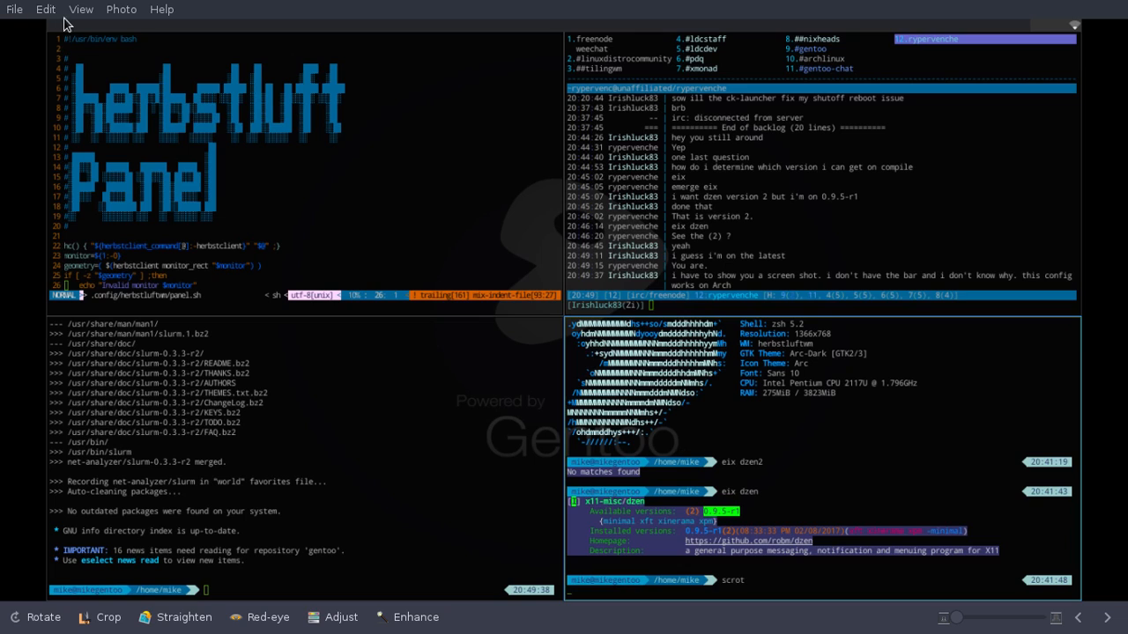
{"action": "mouse_move", "coordinate": [432, 42]}
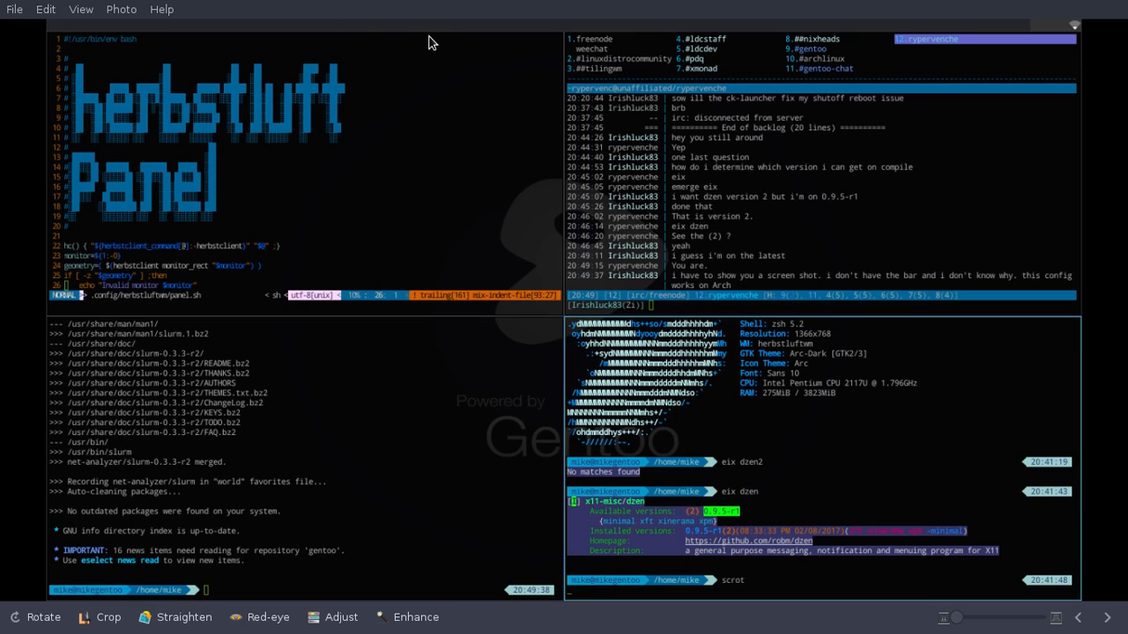
{"action": "mouse_move", "coordinate": [508, 35]}
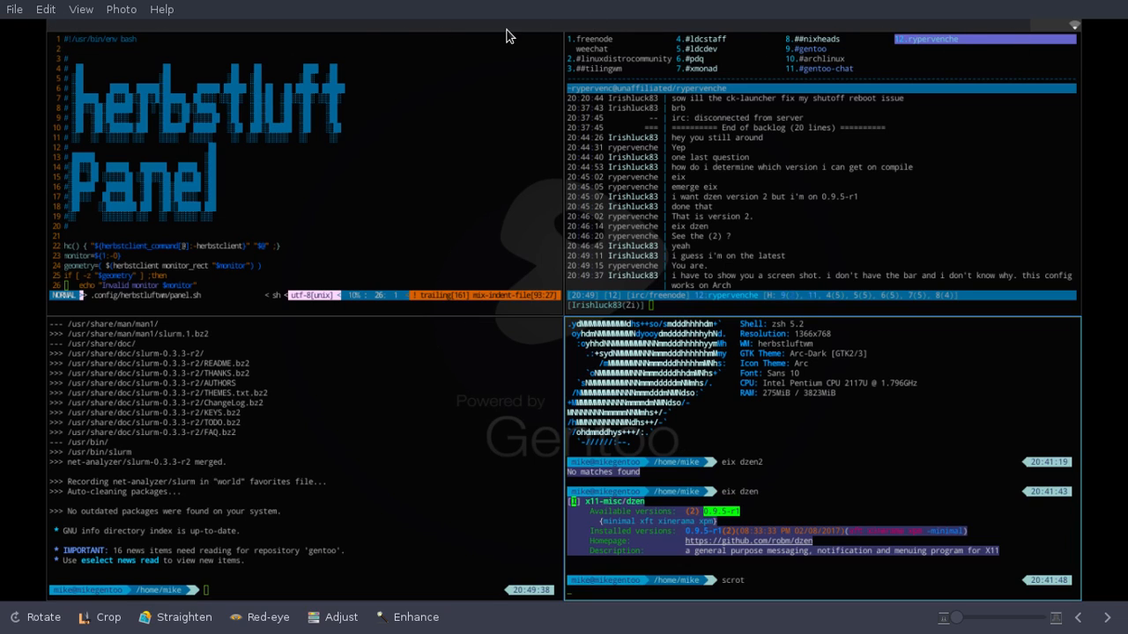
{"action": "mouse_move", "coordinate": [187, 29]}
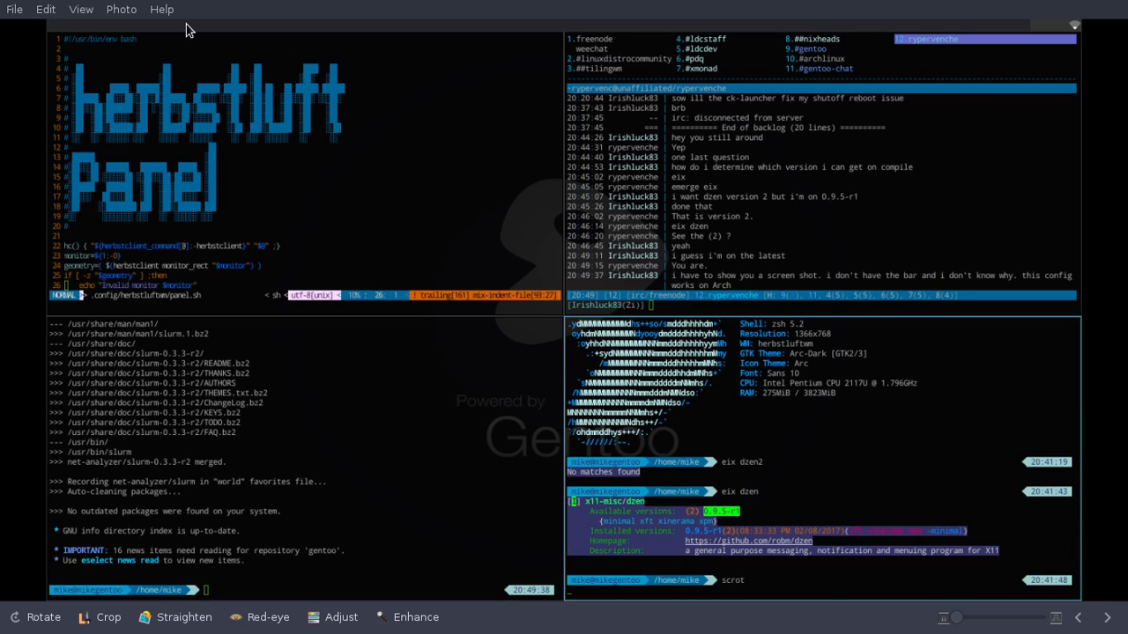
{"action": "mouse_move", "coordinate": [696, 522]}
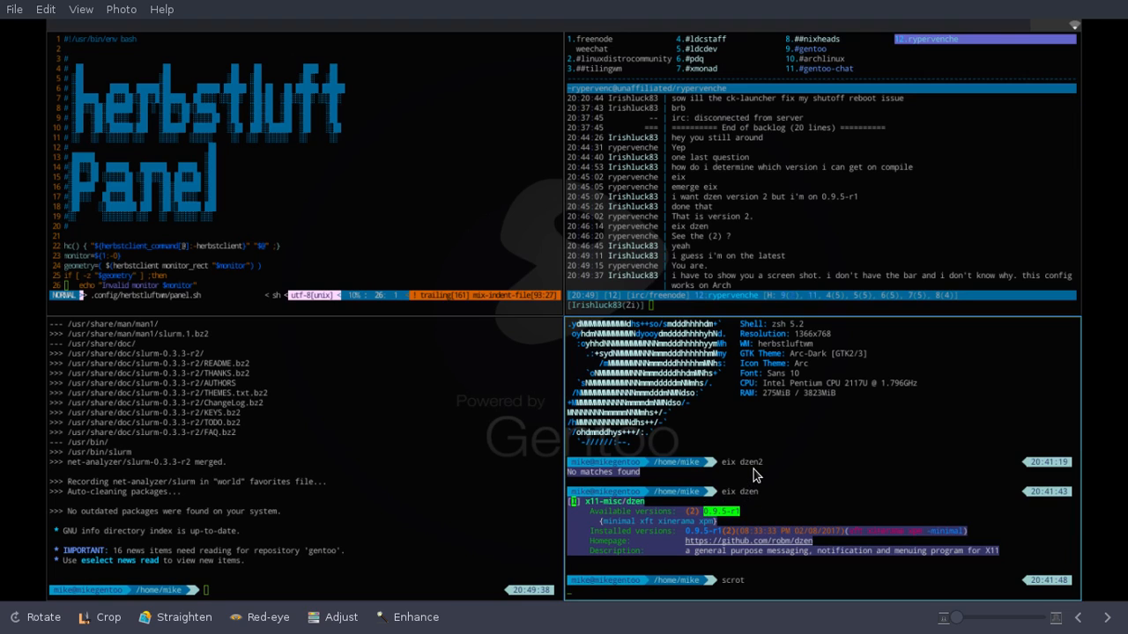
{"action": "mouse_move", "coordinate": [588, 531]}
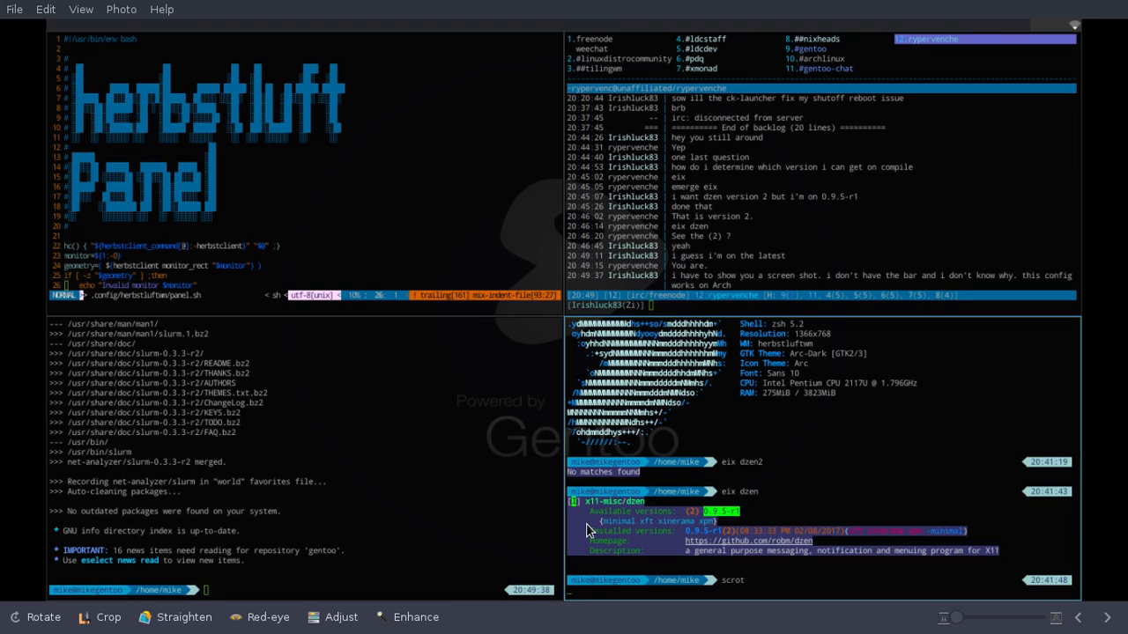
{"action": "mouse_move", "coordinate": [699, 522]}
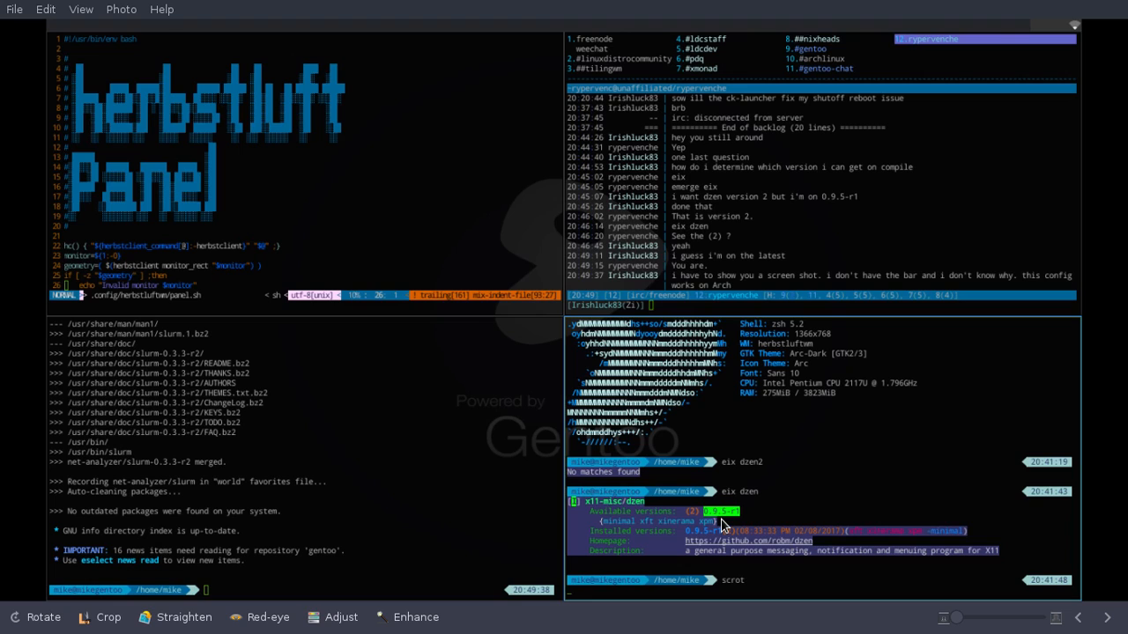
{"action": "mouse_move", "coordinate": [629, 418]}
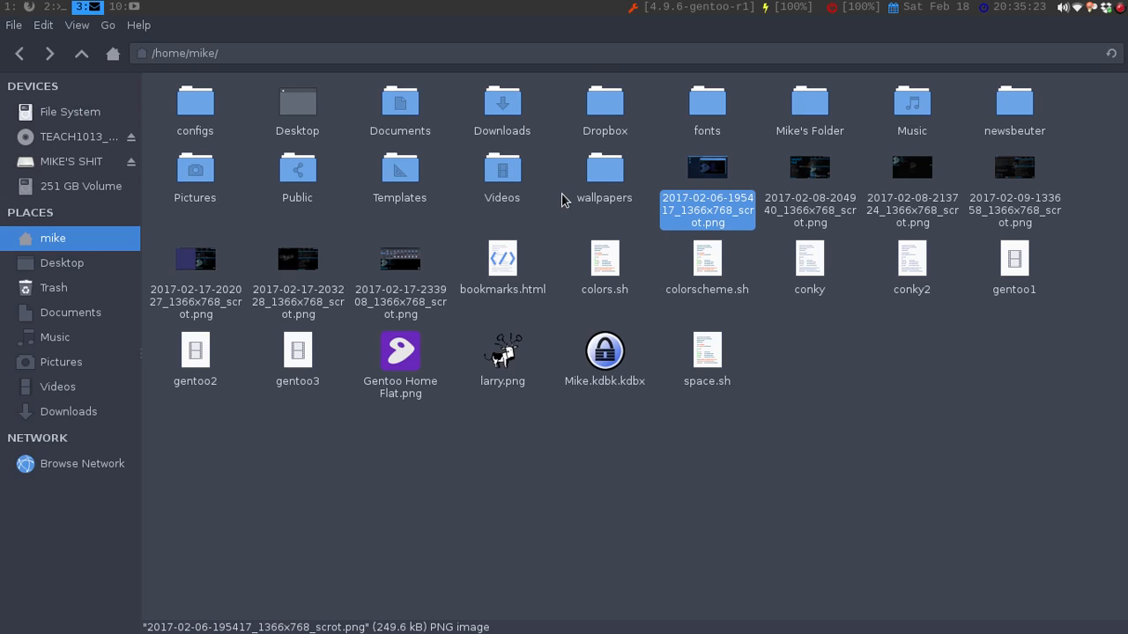
{"action": "mouse_move", "coordinate": [696, 15]}
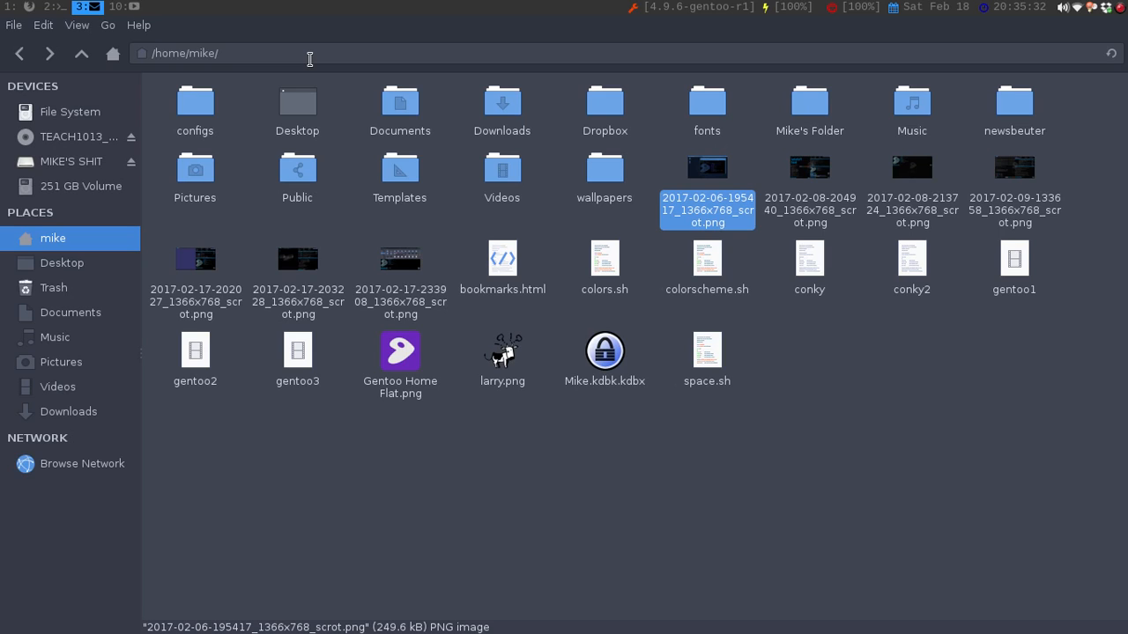
{"action": "mouse_move", "coordinate": [746, 506]}
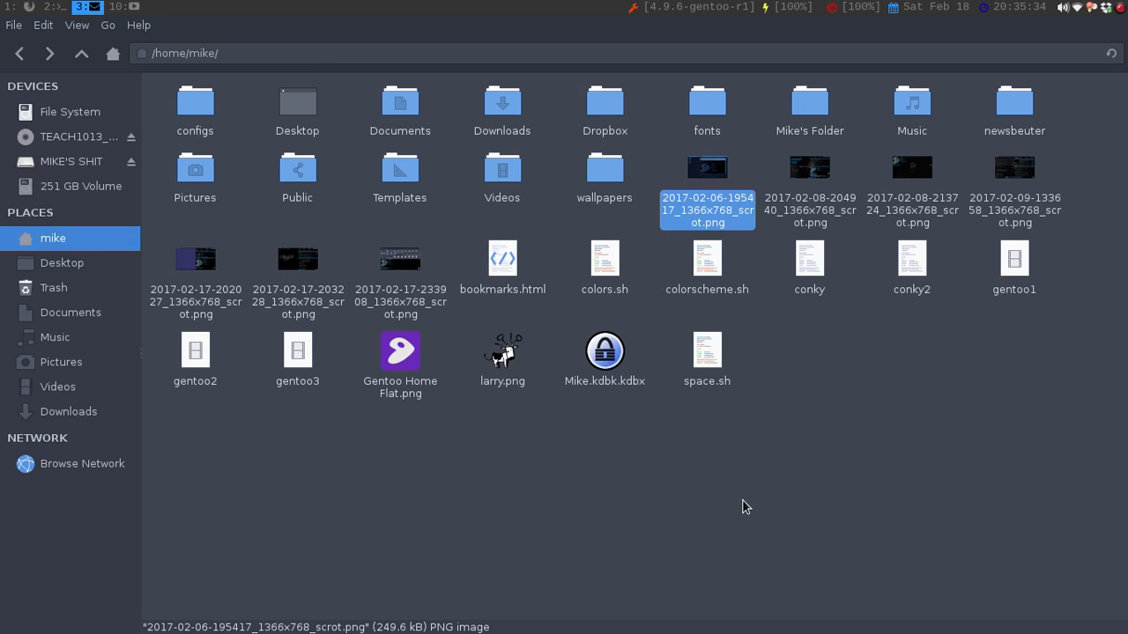
- Deselect the February 6 screenshot in the home folder
{"action": "left_click", "coordinate": [745, 506]}
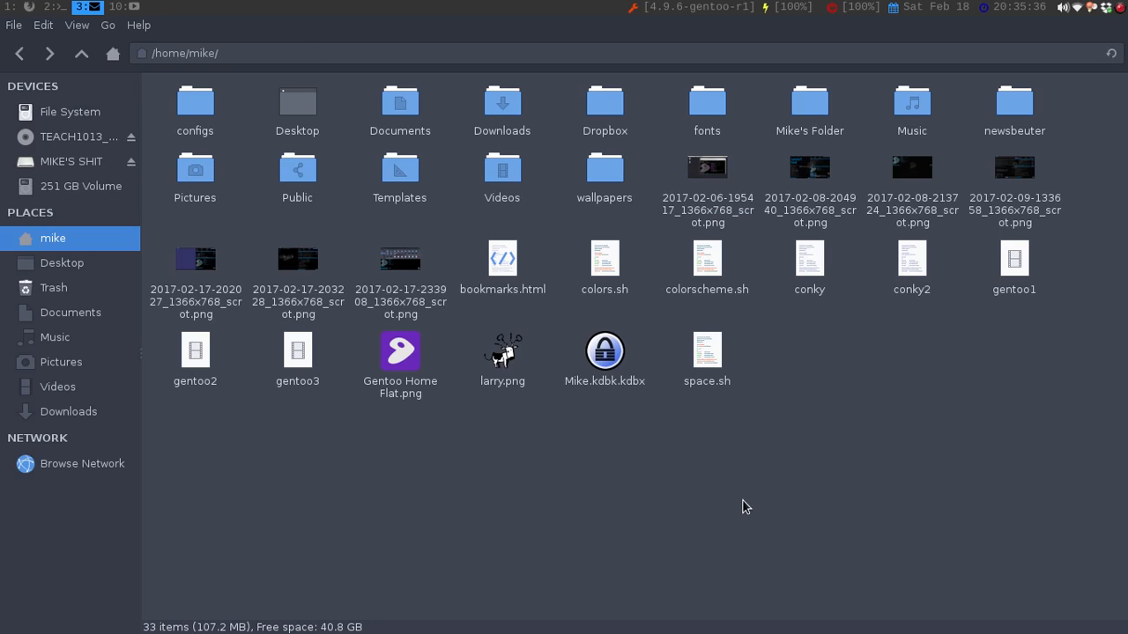